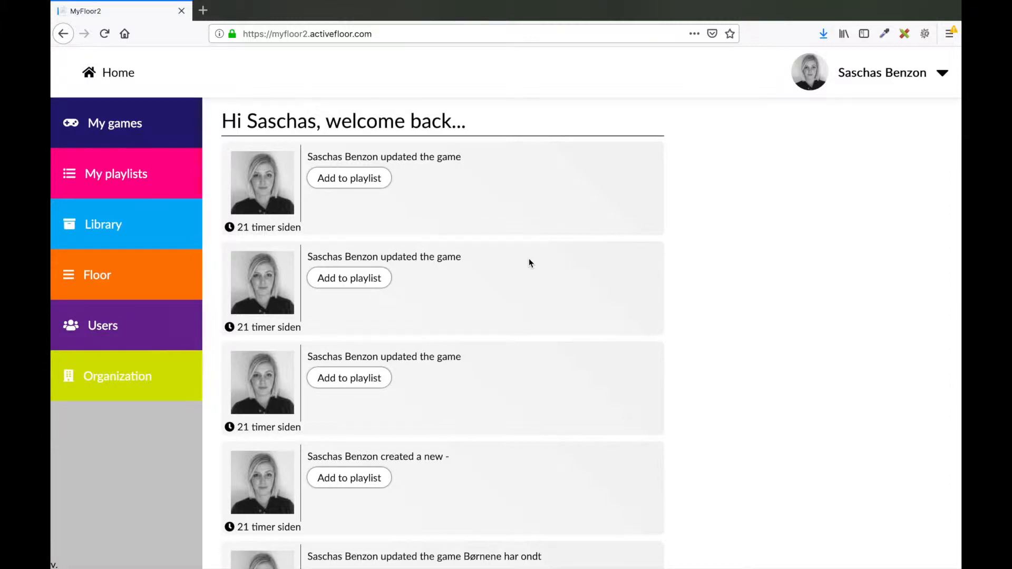
# Step: Go to the My playlists overview from the welcome page
pyautogui.click(117, 174)
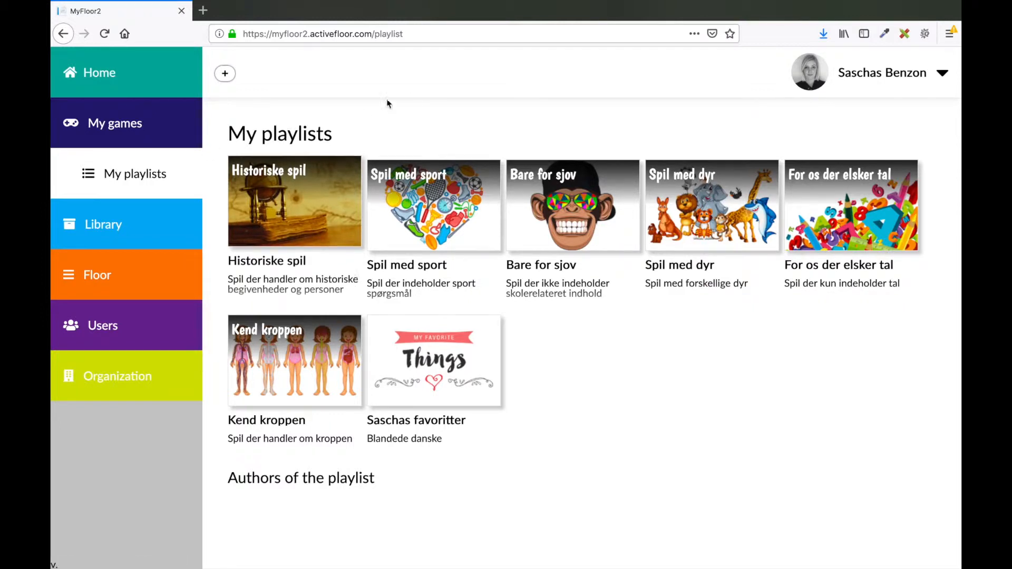
pyautogui.moveTo(561, 123)
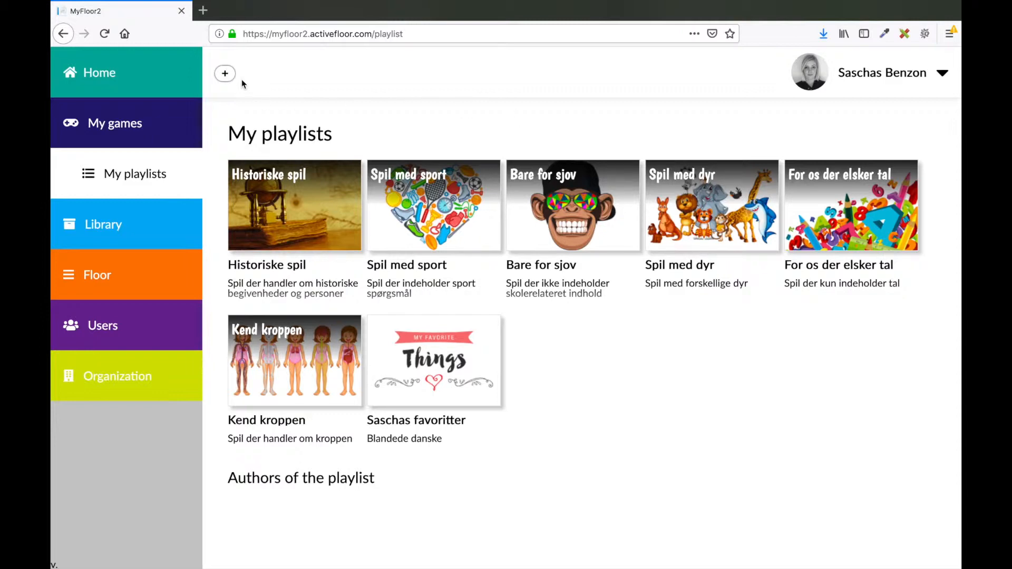
# Step: Start a new playlist so its empty settings form appears
pyautogui.click(225, 74)
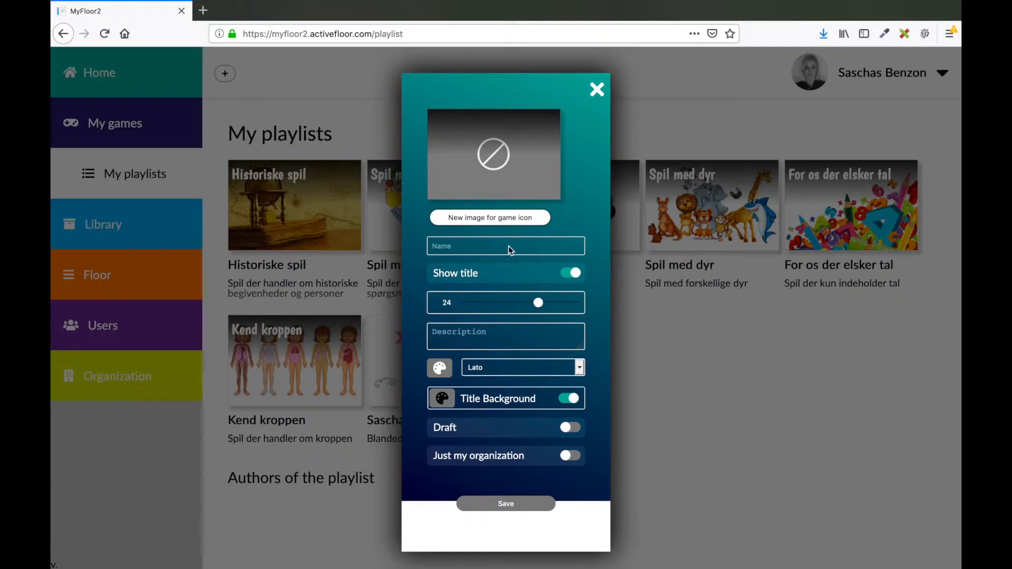
pyautogui.moveTo(484, 336)
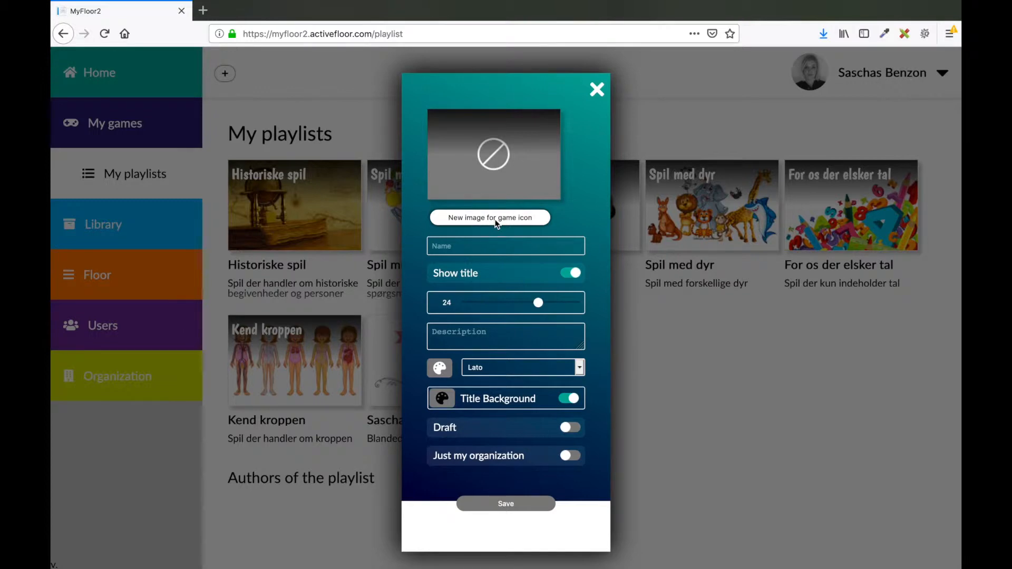
# Step: Upload the hand-drawn Best of image as the playlist icon with a locked-ratio crop
pyautogui.click(489, 217)
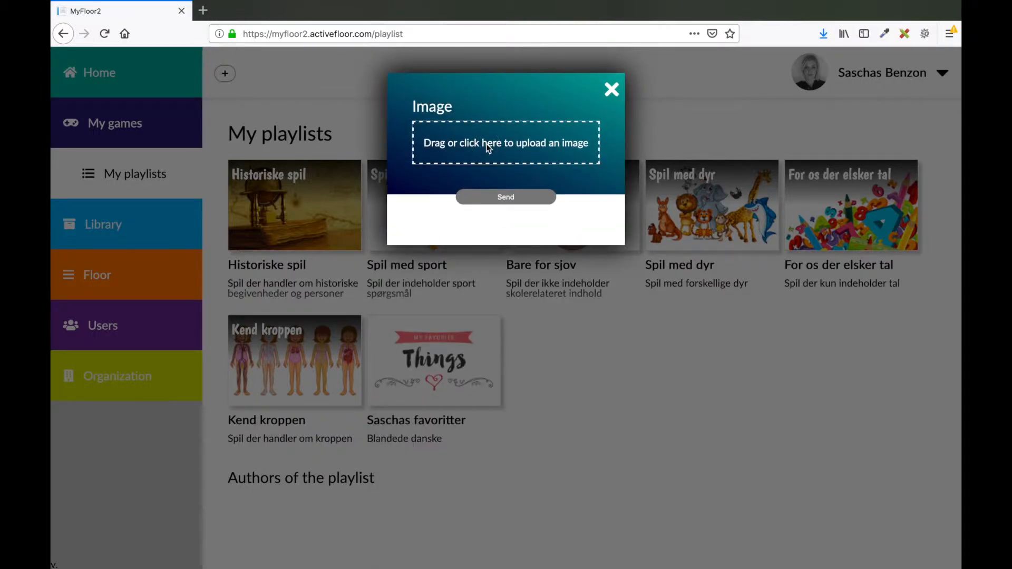
pyautogui.click(506, 143)
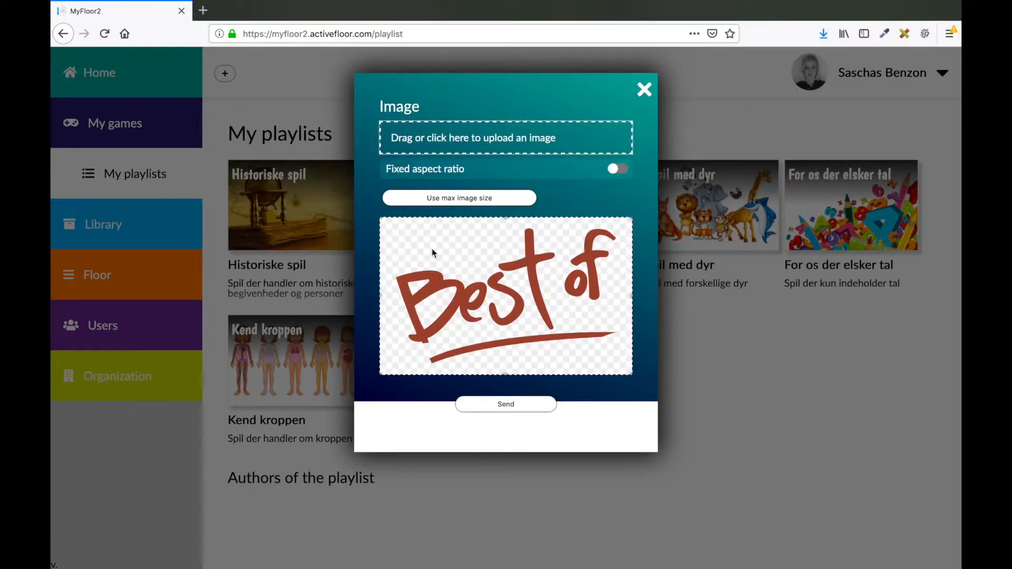
pyautogui.moveTo(459, 256)
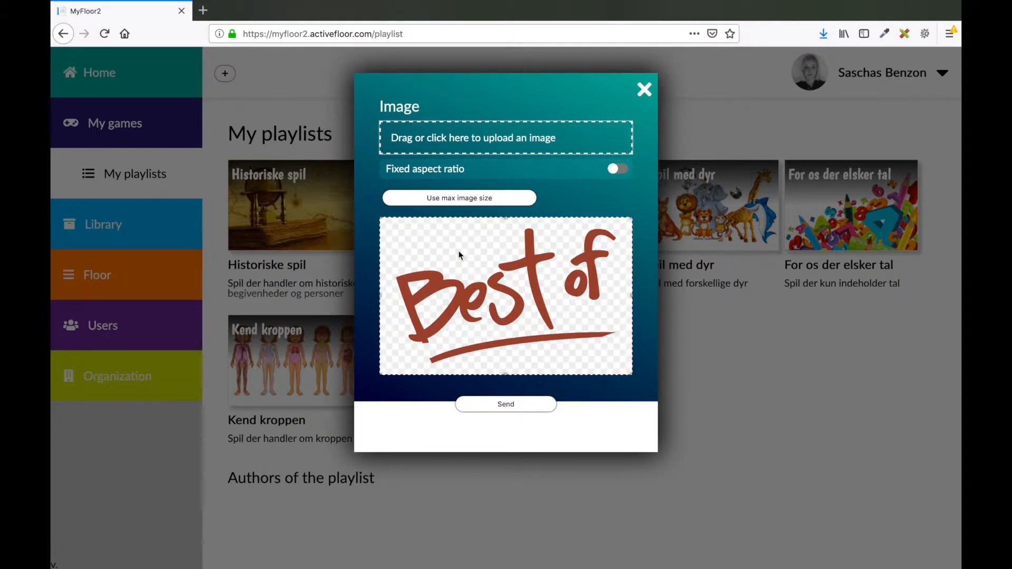
pyautogui.moveTo(459, 244)
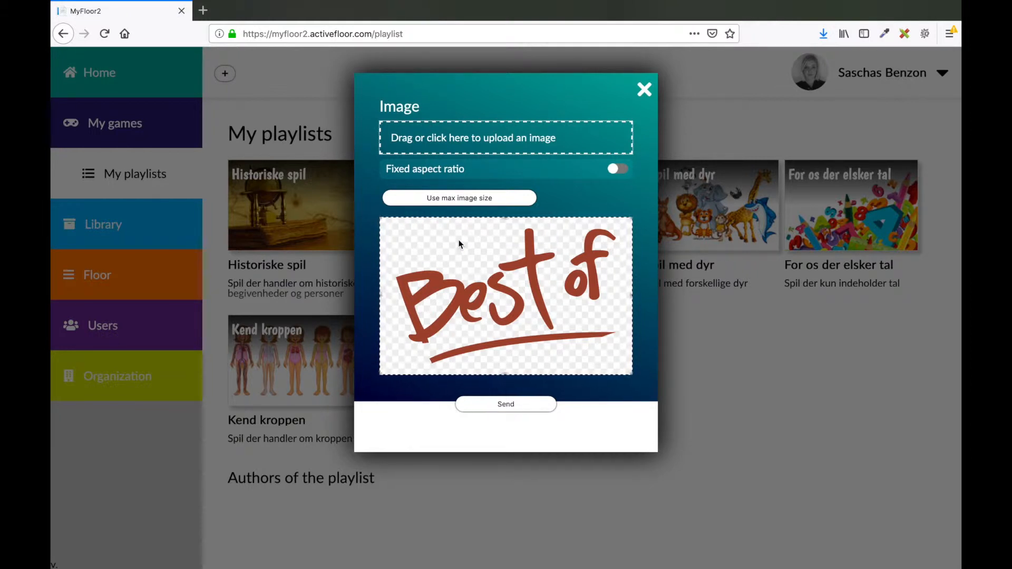
pyautogui.moveTo(470, 262)
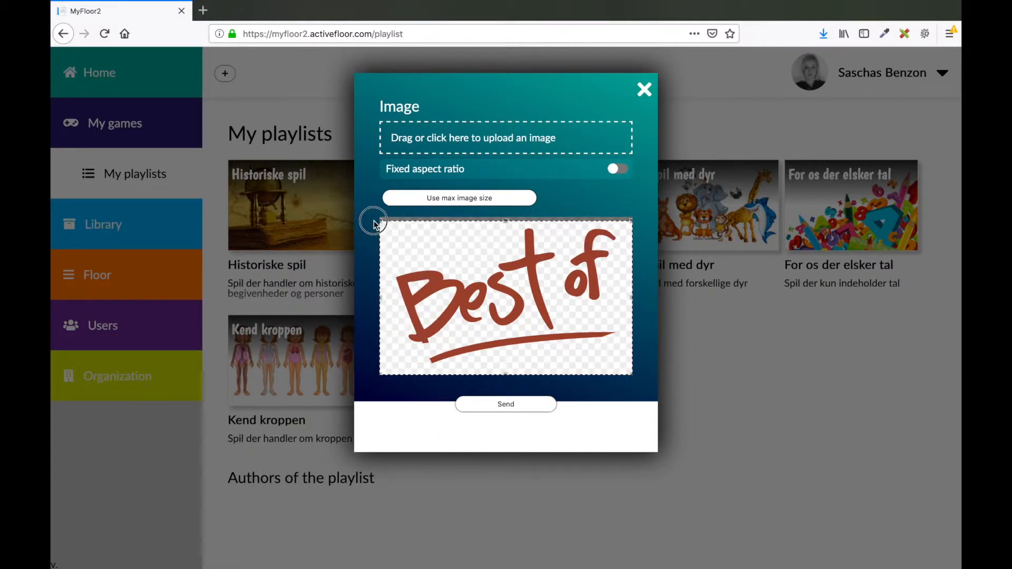
pyautogui.click(618, 169)
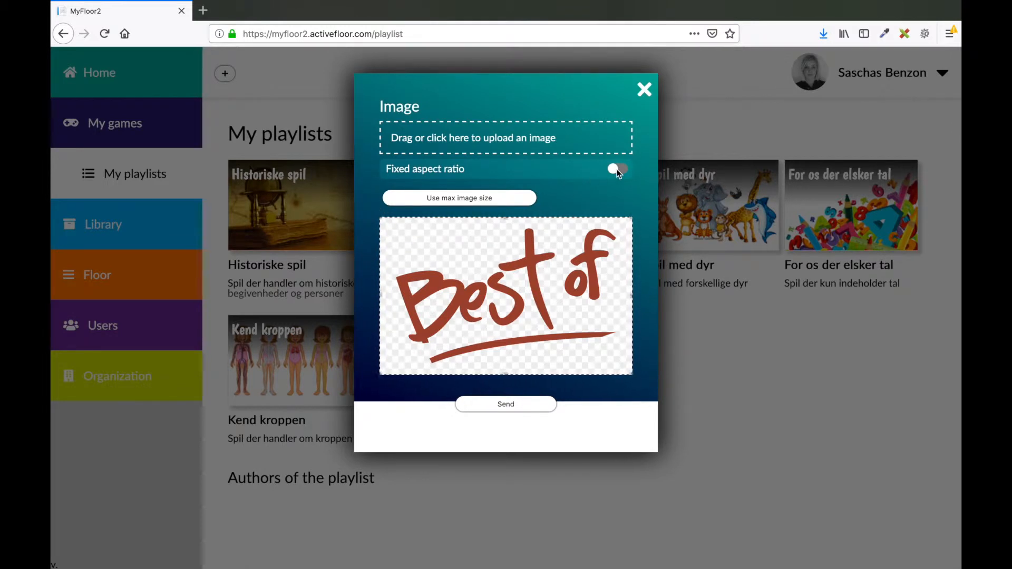
pyautogui.click(618, 169)
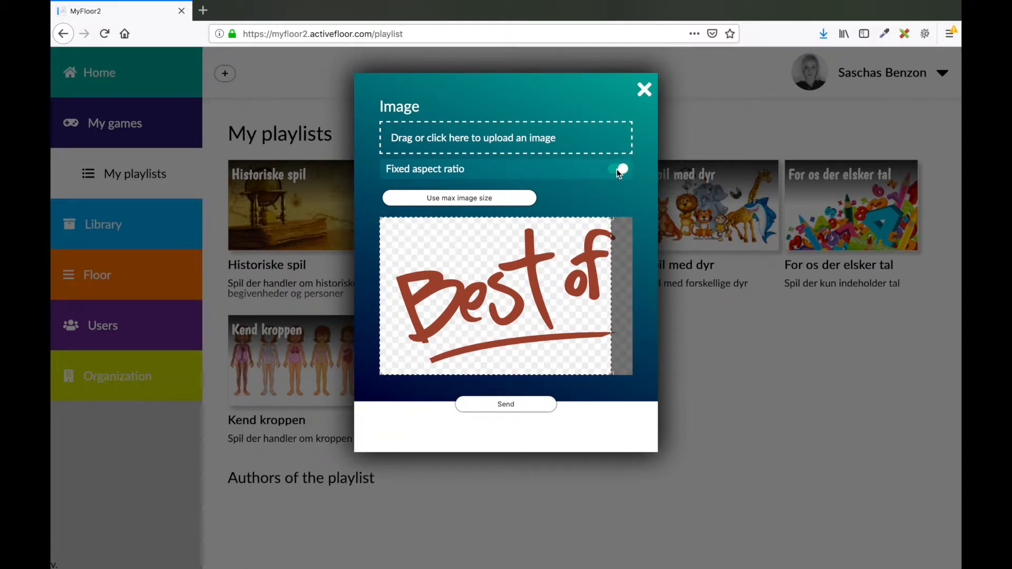
pyautogui.click(618, 168)
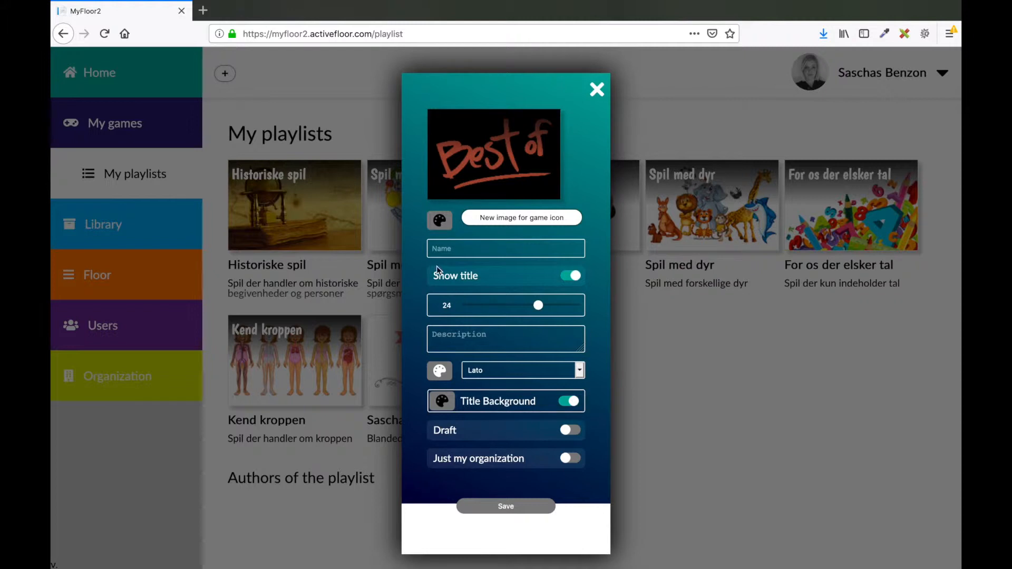
# Step: Change the icon's background colour from black to white (#FFFFFF)
pyautogui.click(438, 220)
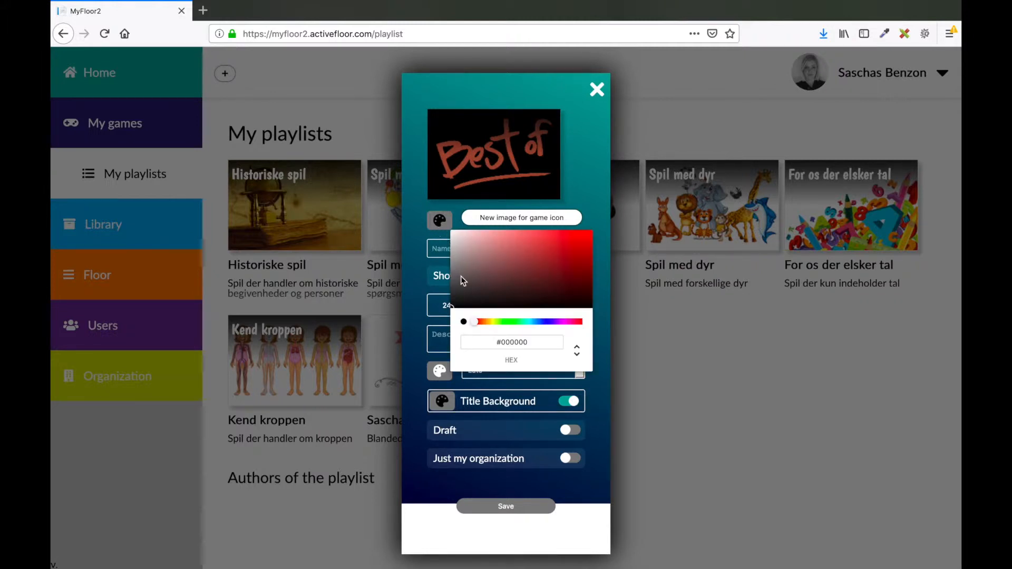
pyautogui.click(479, 251)
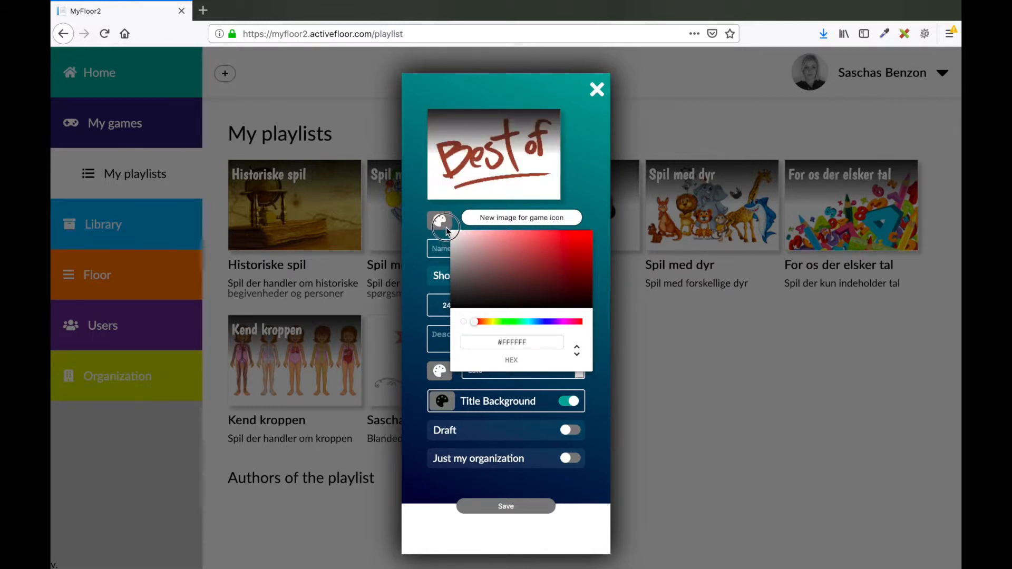
pyautogui.moveTo(444, 228)
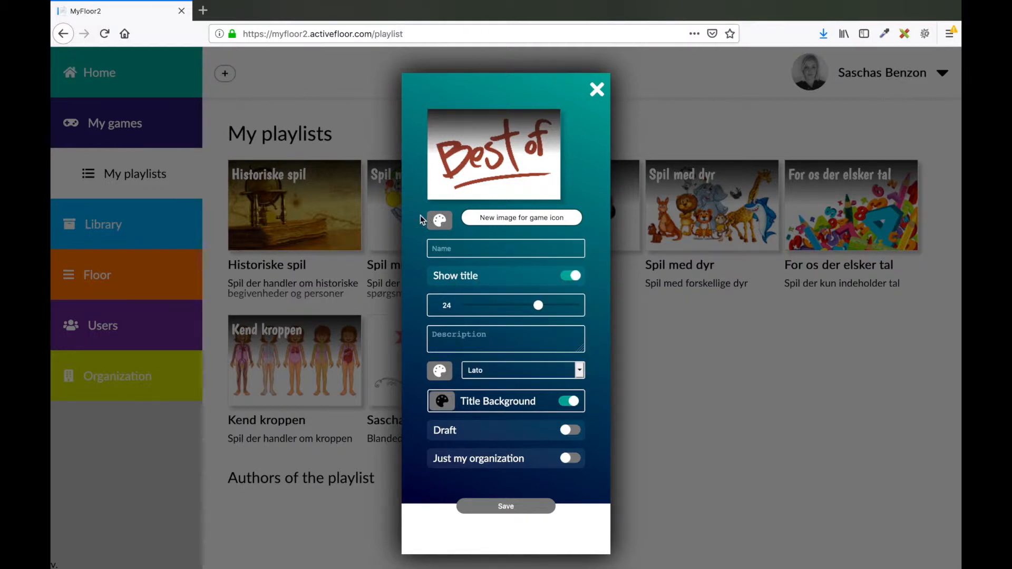
# Step: Name the playlist 'Saschas:' shown at size 21 in Cabin Sketch with a reddish title colour
pyautogui.click(505, 247)
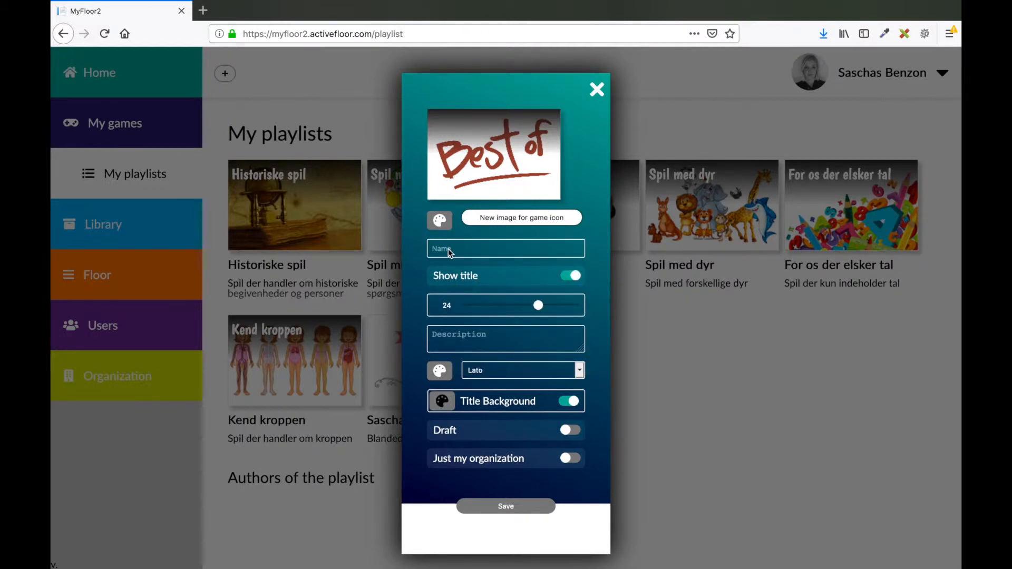
pyautogui.write('s')
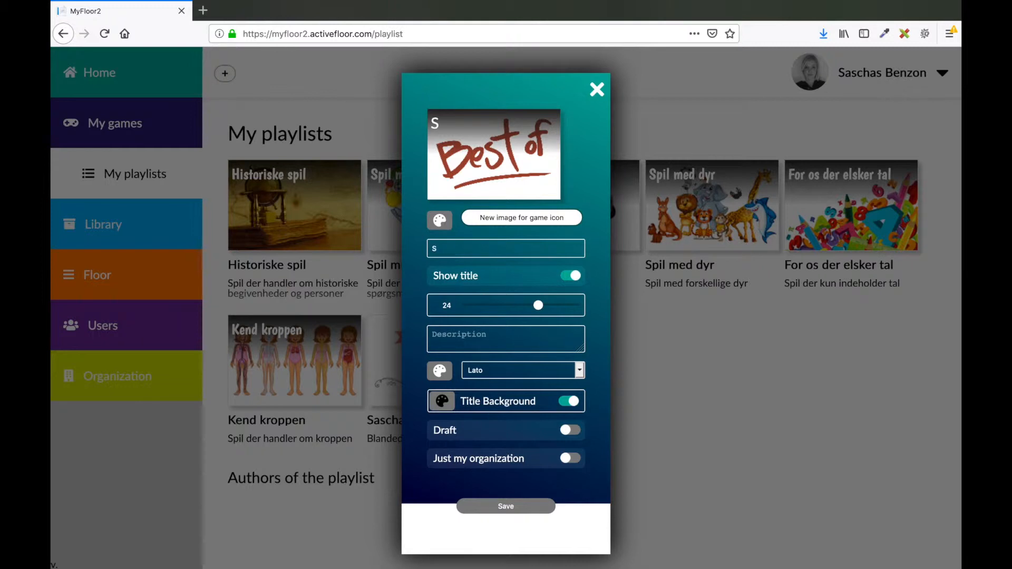
pyautogui.write('Saschas:')
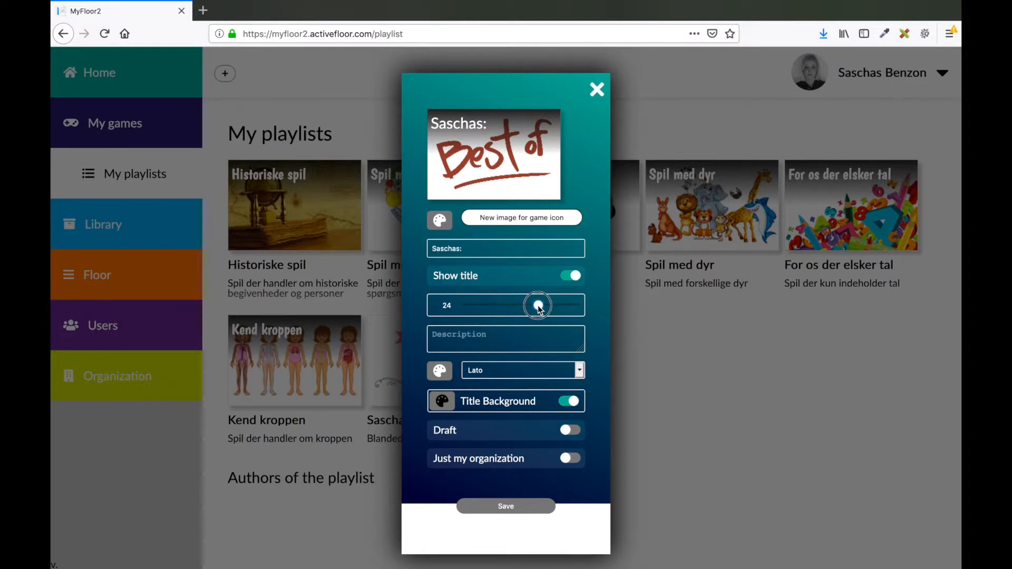
pyautogui.moveTo(537, 306); pyautogui.dragTo(519, 305)
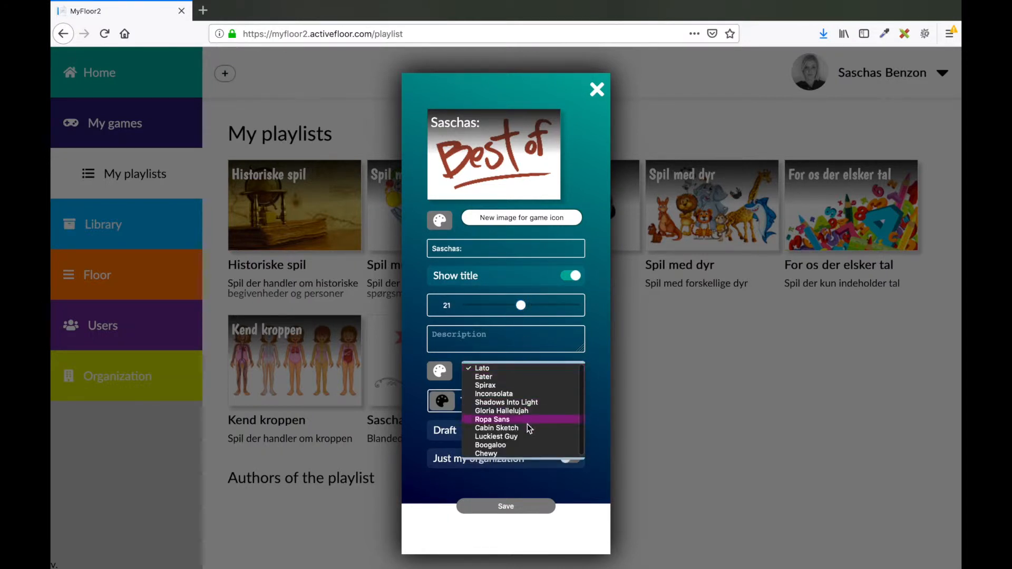
pyautogui.click(496, 428)
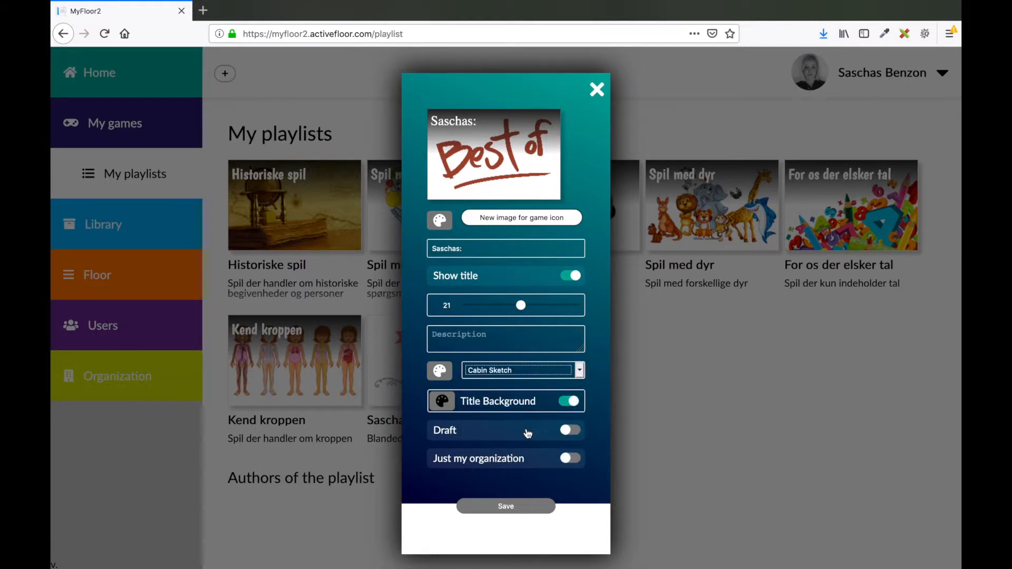
pyautogui.moveTo(529, 433)
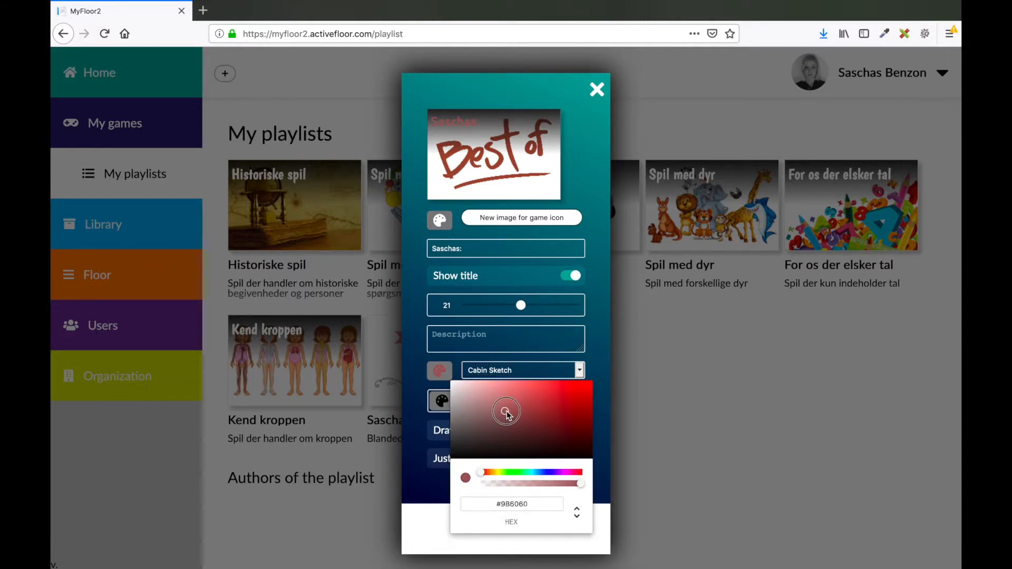
pyautogui.click(510, 410)
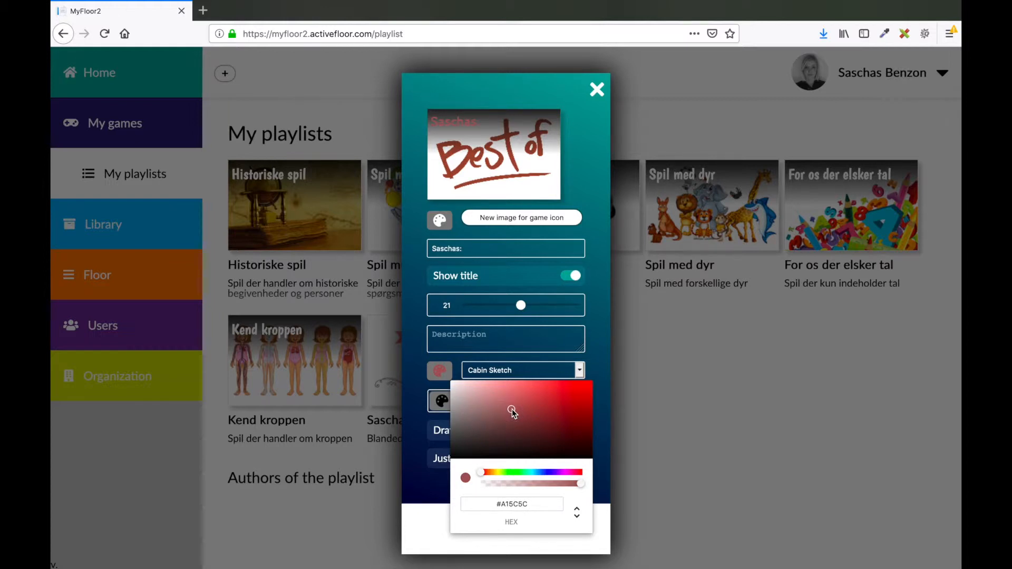
pyautogui.click(595, 338)
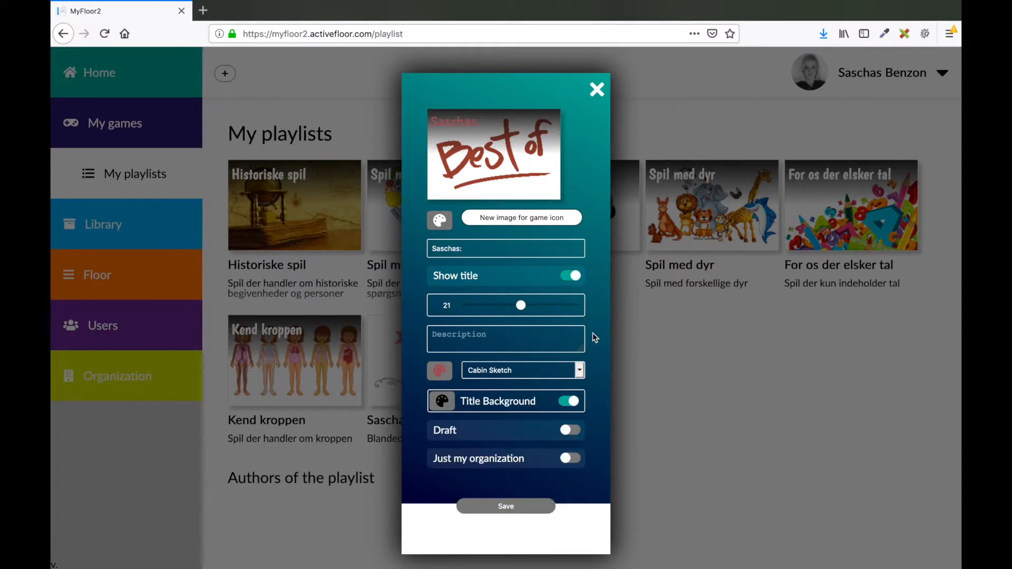
pyautogui.moveTo(506, 120)
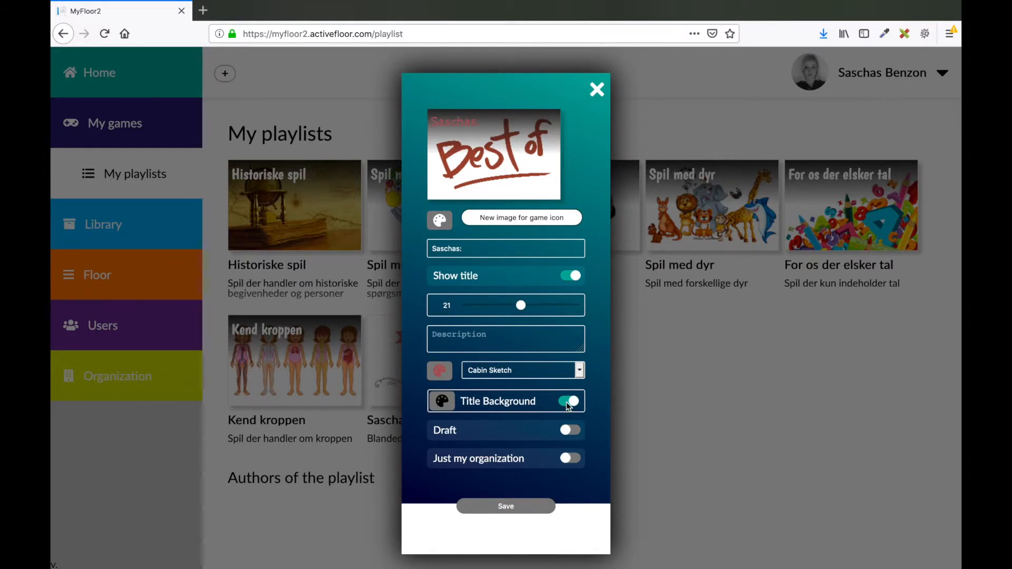
# Step: Remove the title background band and set the description 'Games made by Sascha'
pyautogui.click(571, 401)
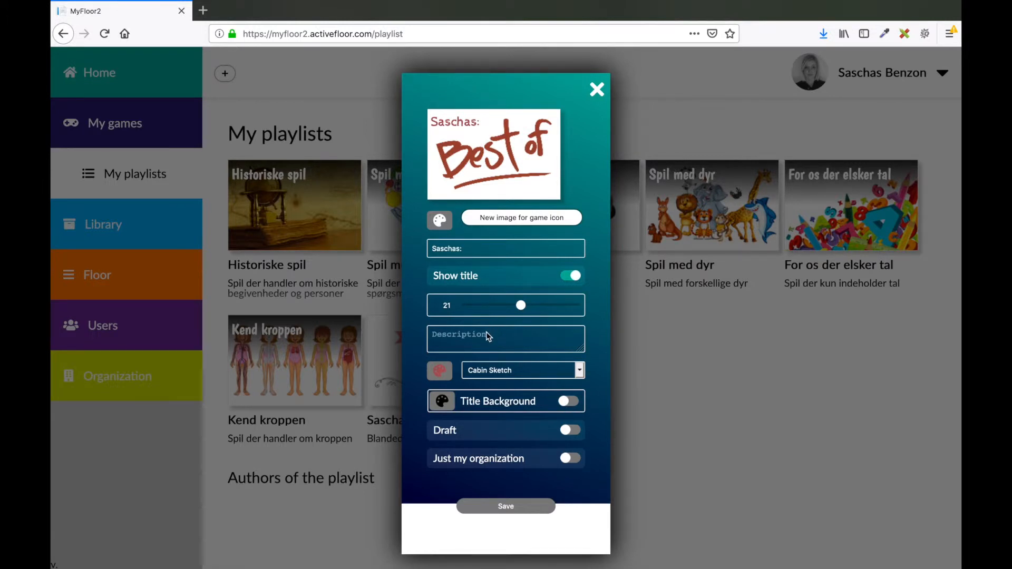
pyautogui.write('Games made b')
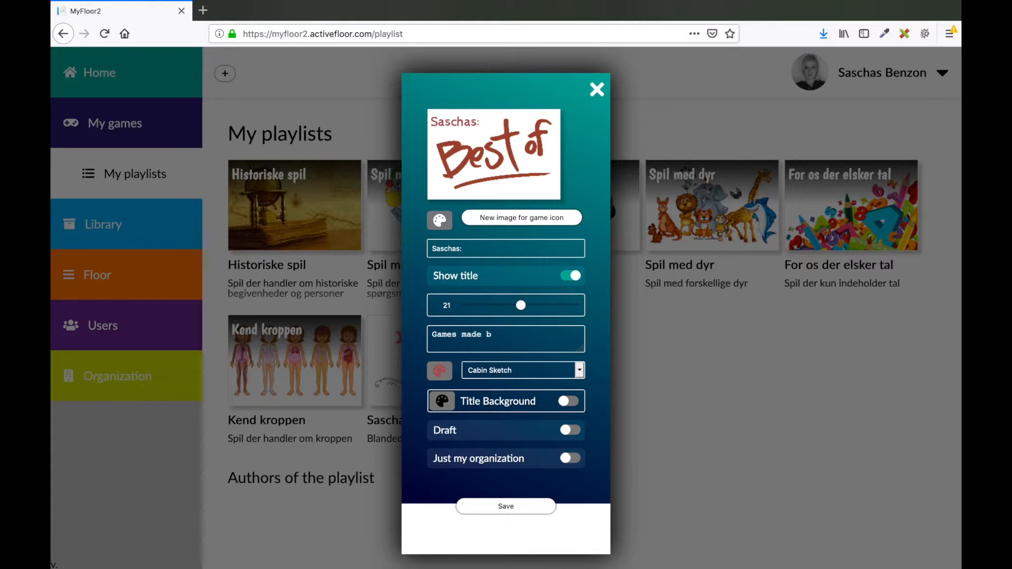
pyautogui.write('y Sascha')
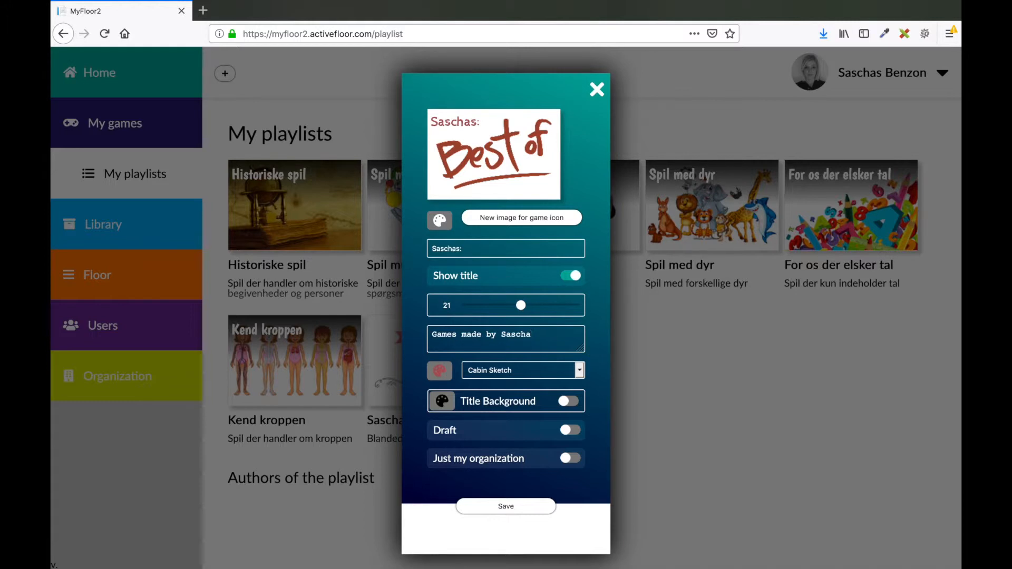
pyautogui.click(506, 338)
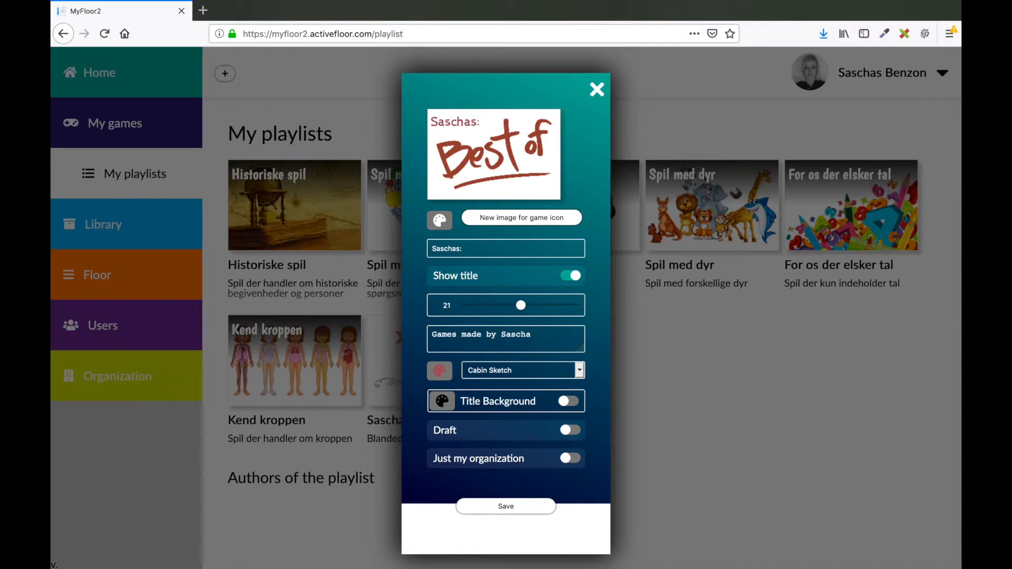
pyautogui.click(505, 338)
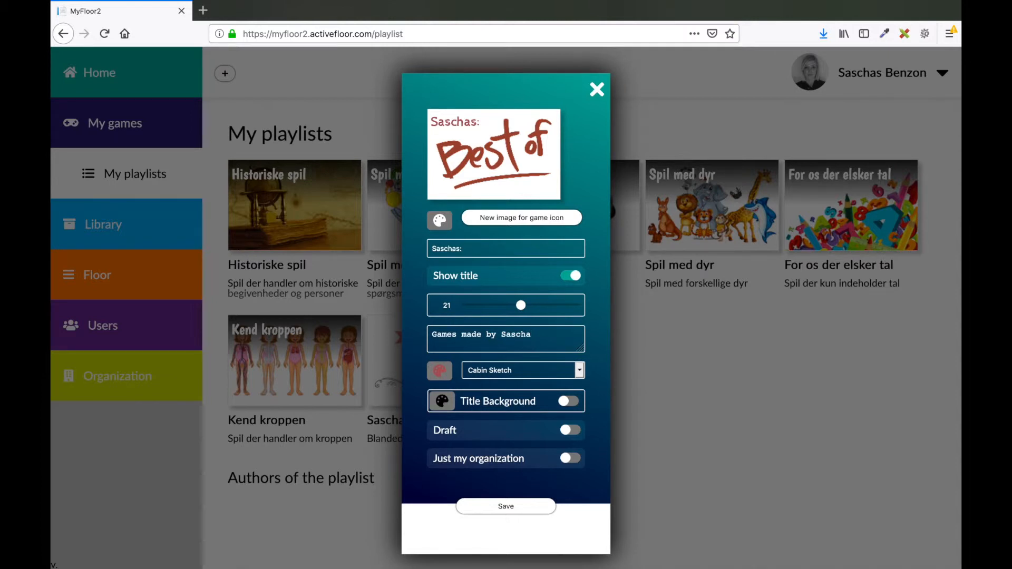
pyautogui.click(506, 339)
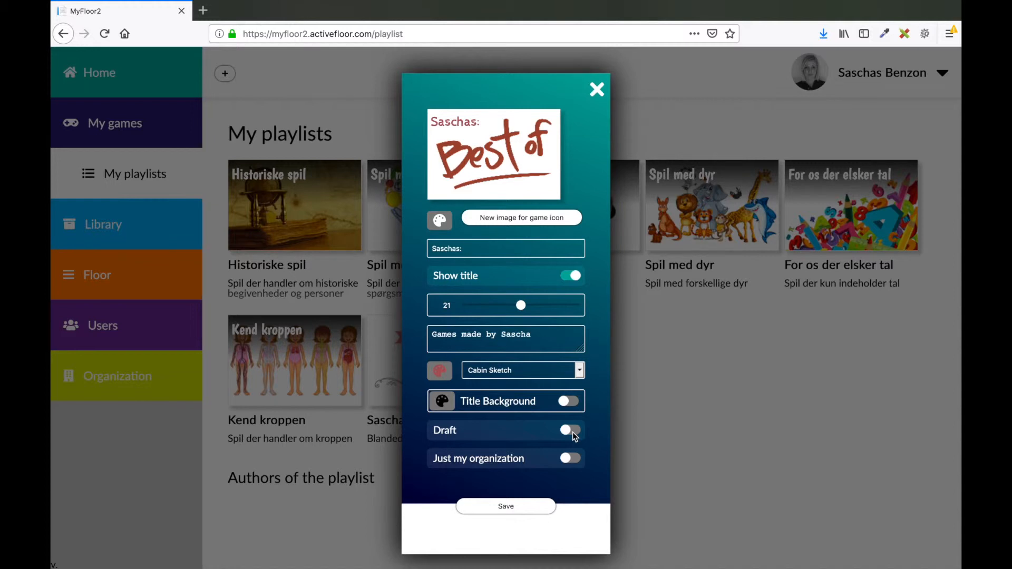
# Step: Make the playlist Published and Public, then save it
pyautogui.click(569, 430)
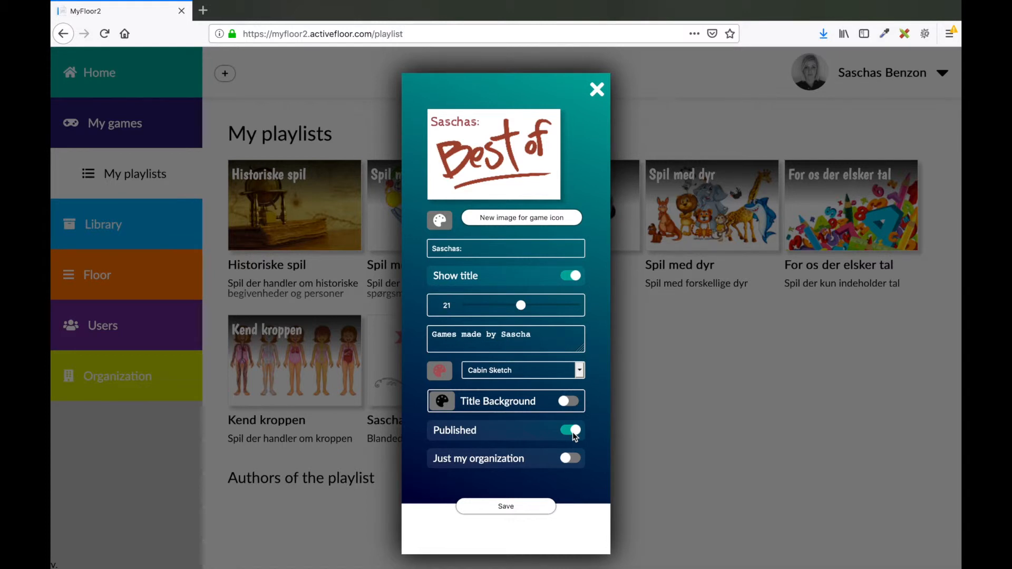
pyautogui.click(570, 458)
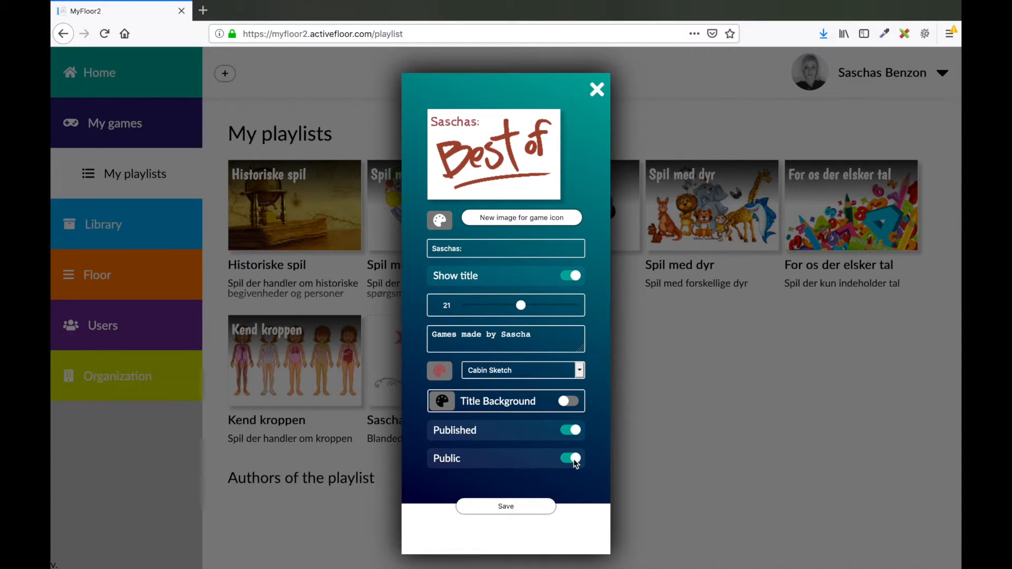
pyautogui.click(506, 506)
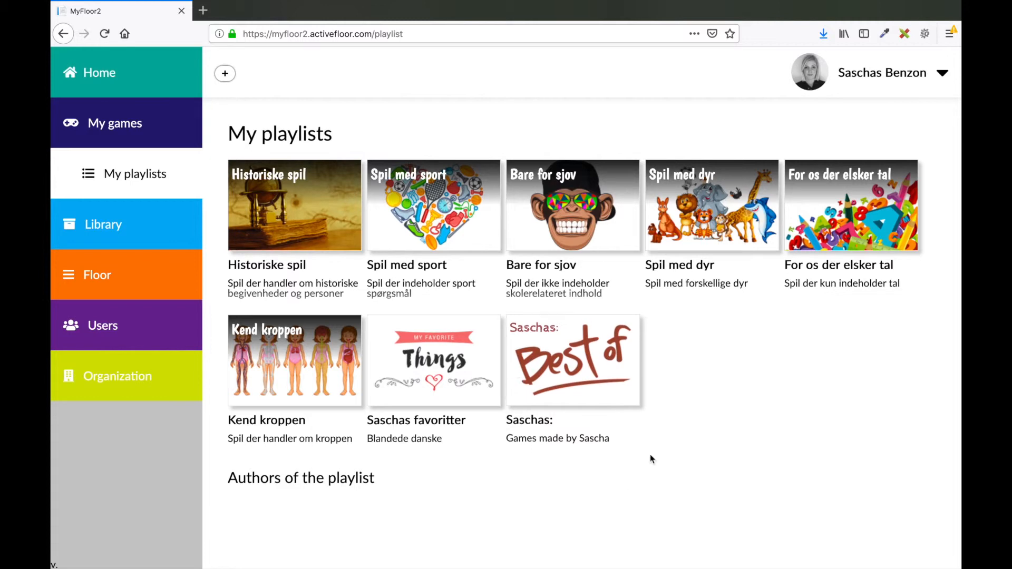
pyautogui.moveTo(659, 474)
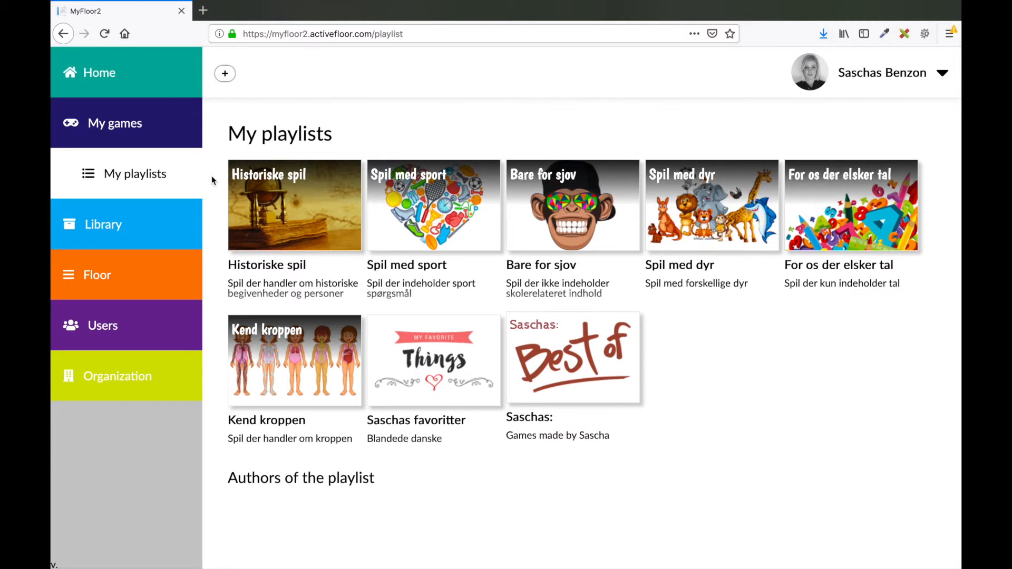
# Step: From My games, add Vigtig viden ligegyldig info and Udsagnsord-quizzen to the Saschas: playlist
pyautogui.click(133, 123)
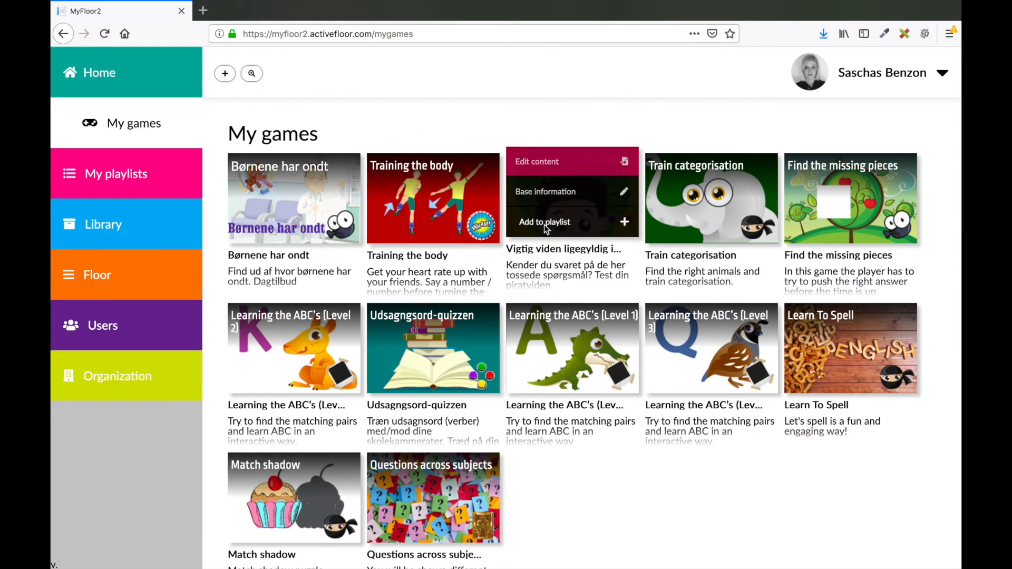
pyautogui.click(543, 221)
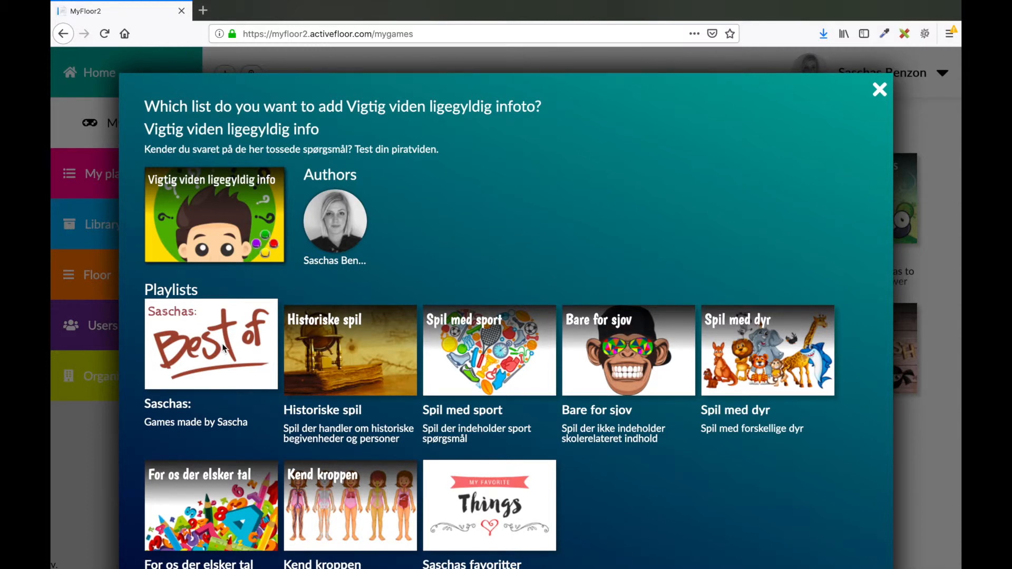
pyautogui.click(879, 89)
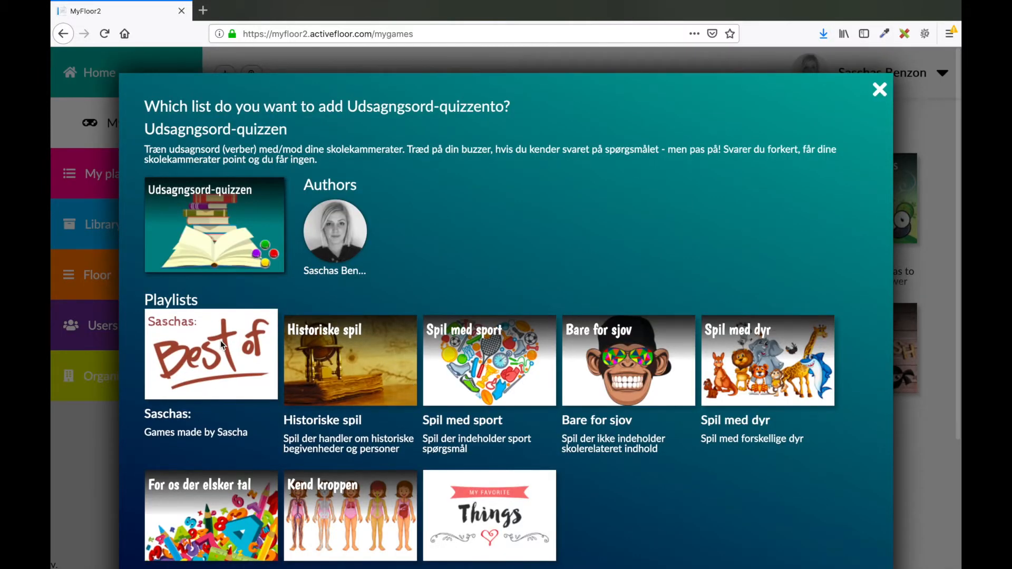
pyautogui.click(879, 89)
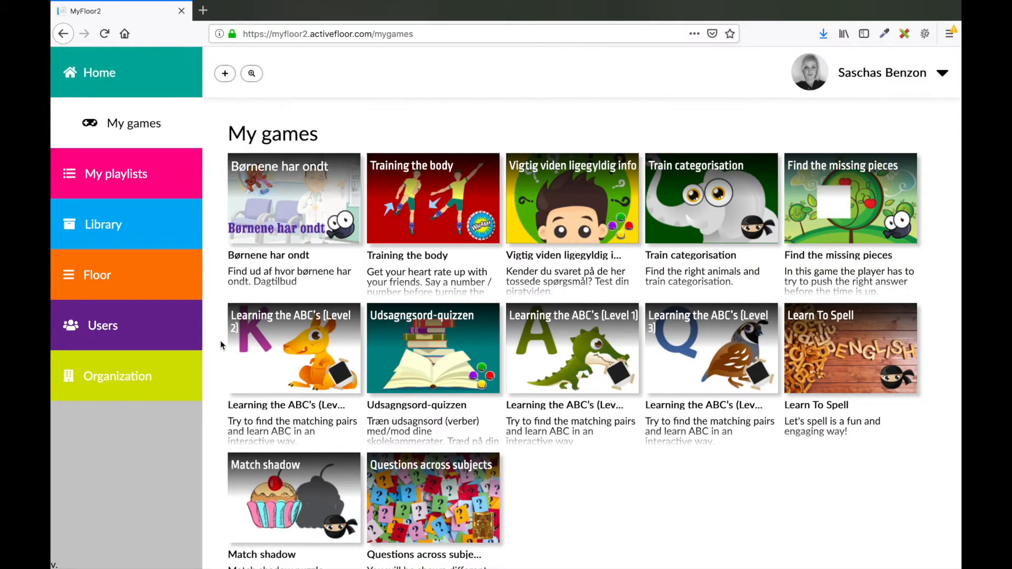
pyautogui.click(127, 173)
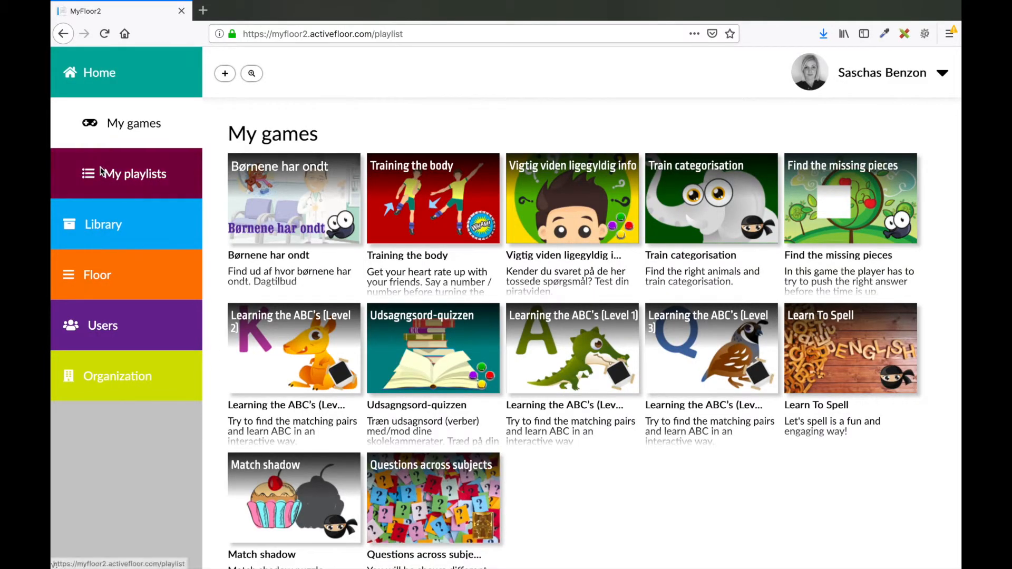
# Step: Open the Saschas: playlist page listing its two games
pyautogui.click(135, 173)
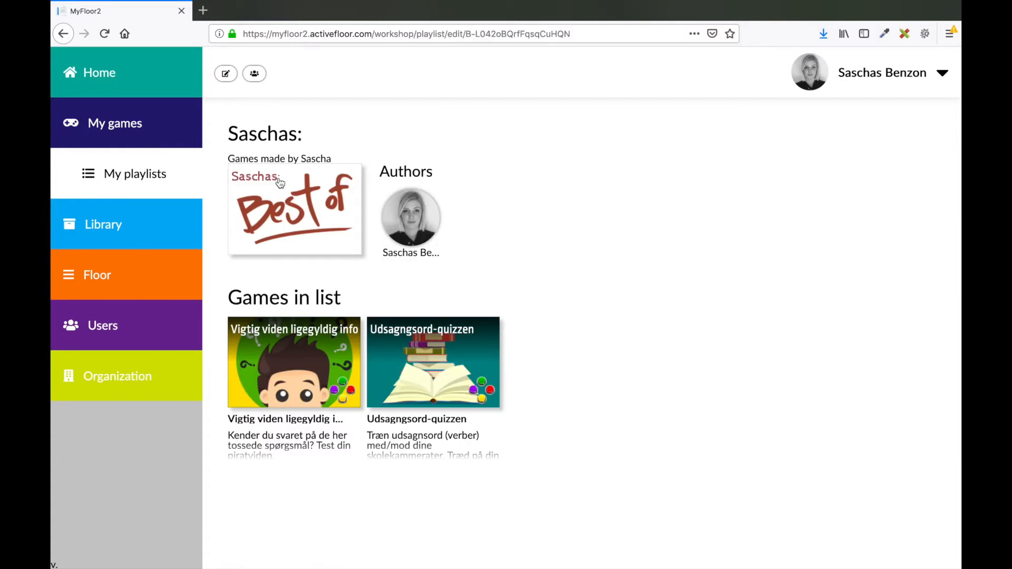
pyautogui.moveTo(478, 280)
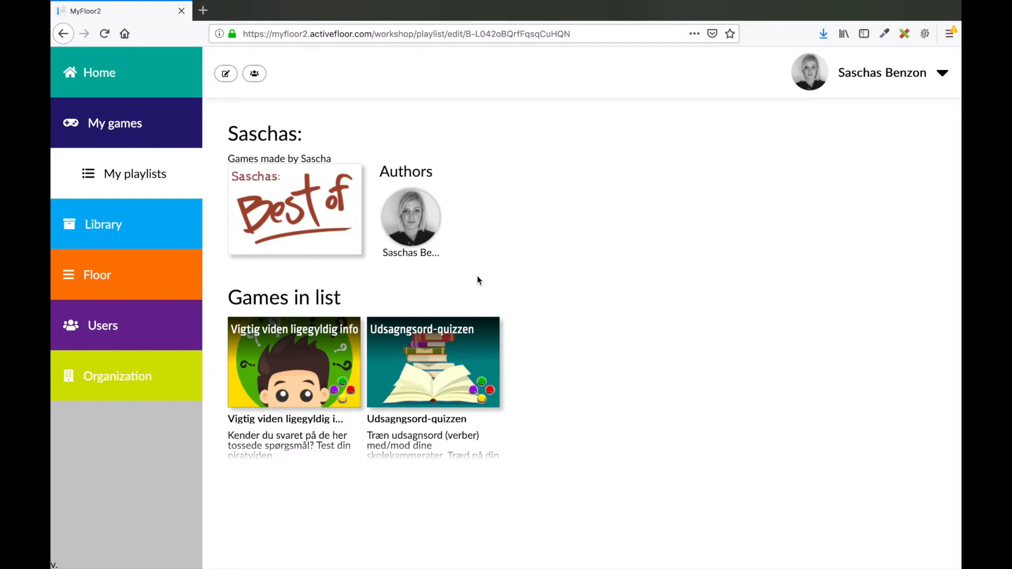
pyautogui.moveTo(498, 279)
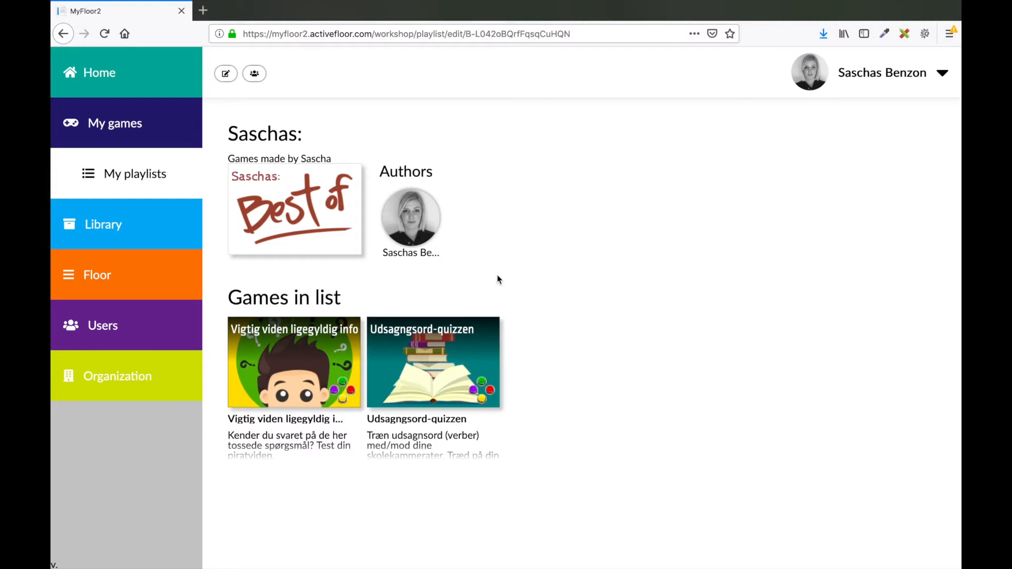
# Step: Return to My playlists to reach the Saschas: playlist's Add to floor option
pyautogui.click(135, 175)
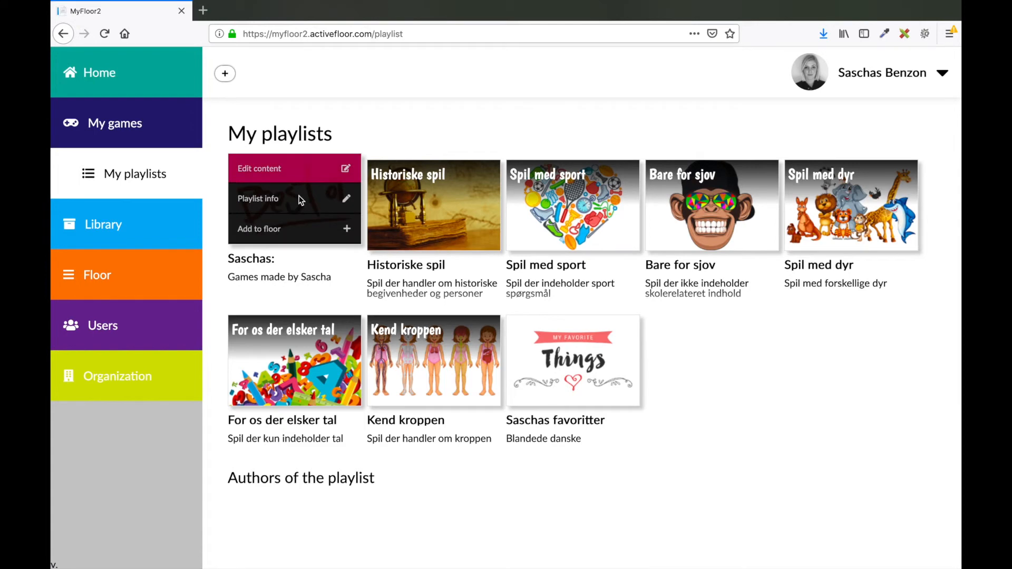
pyautogui.moveTo(296, 234)
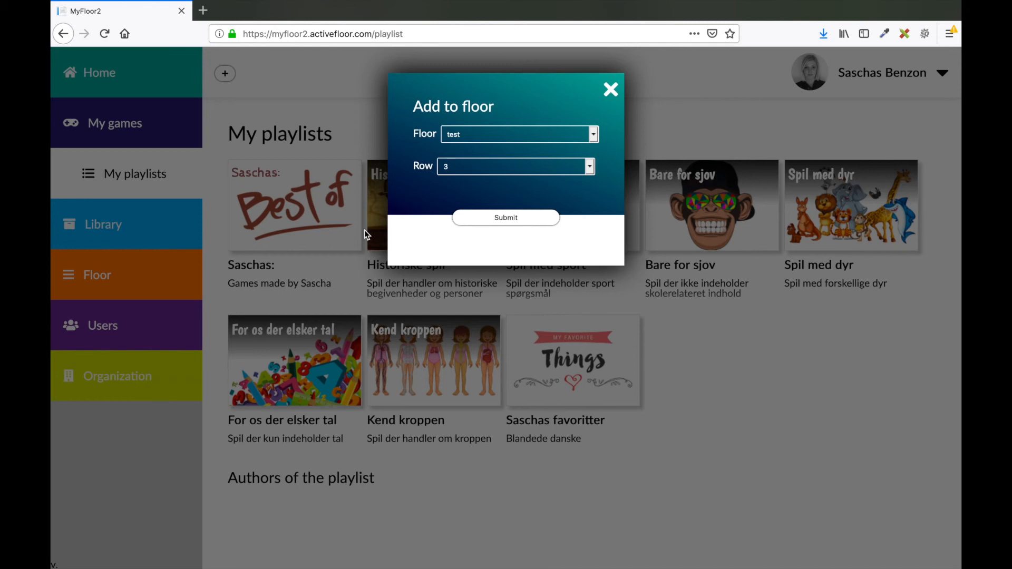
pyautogui.moveTo(487, 232)
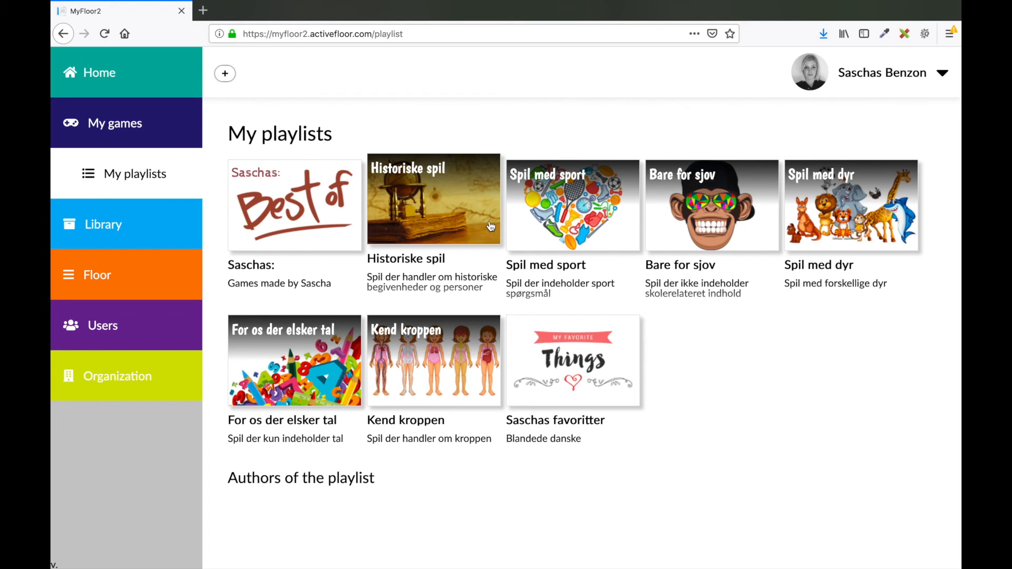
pyautogui.moveTo(489, 226)
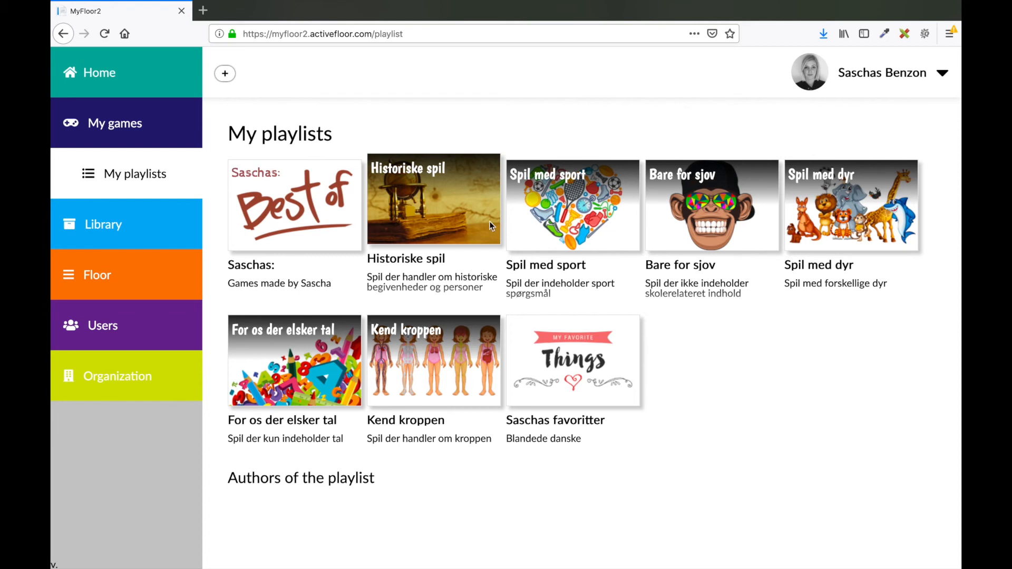